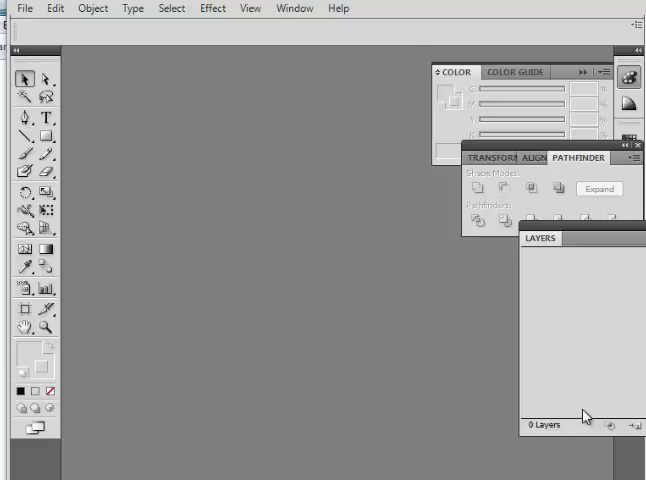
mouse_move(624, 232)
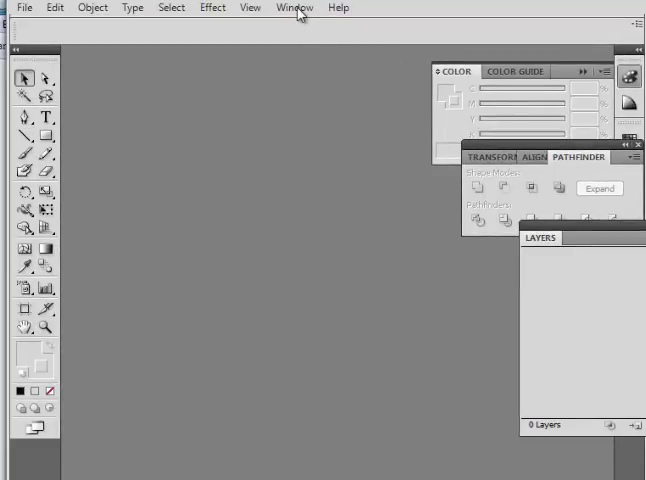
- Switch to a cleaner workspace so the Color, Pathfinder and Layers panels collapse into the dock
click(294, 8)
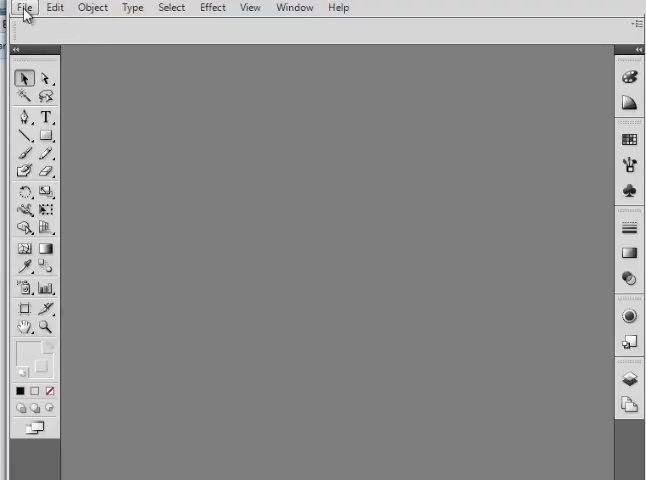
mouse_move(58, 32)
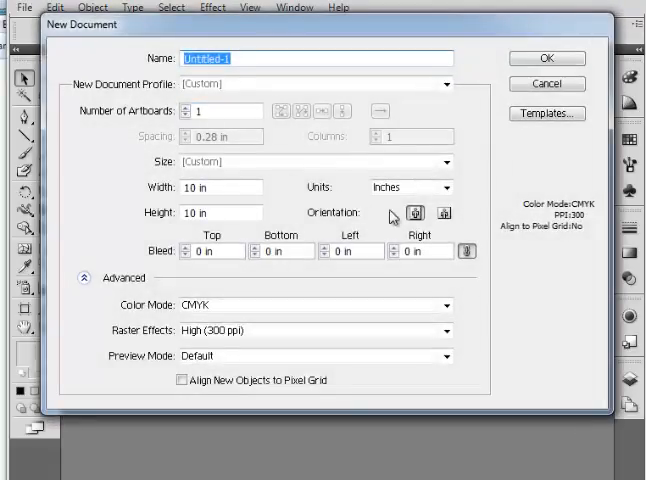
- In the New Document dialog, try Points then return to Inches and enter a 10 × 10 page size
click(446, 188)
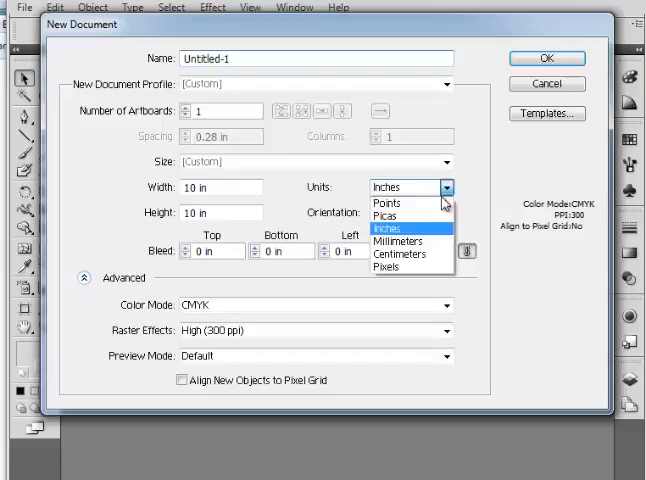
click(388, 204)
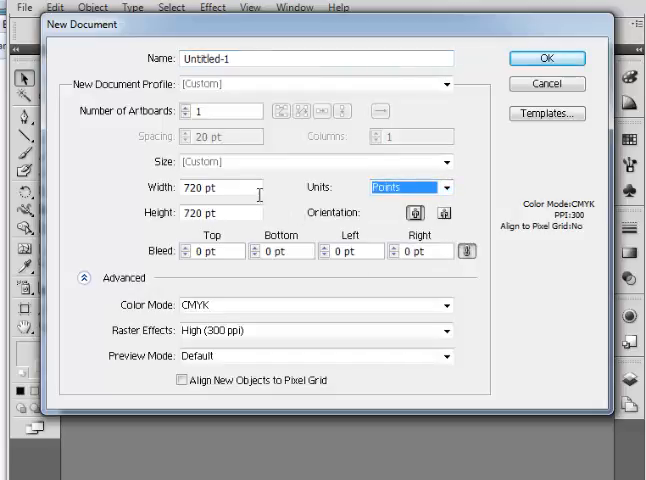
text(10)
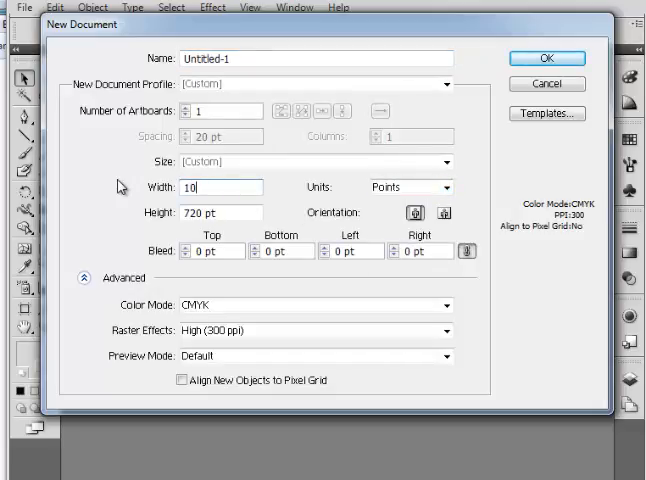
key(Tab)
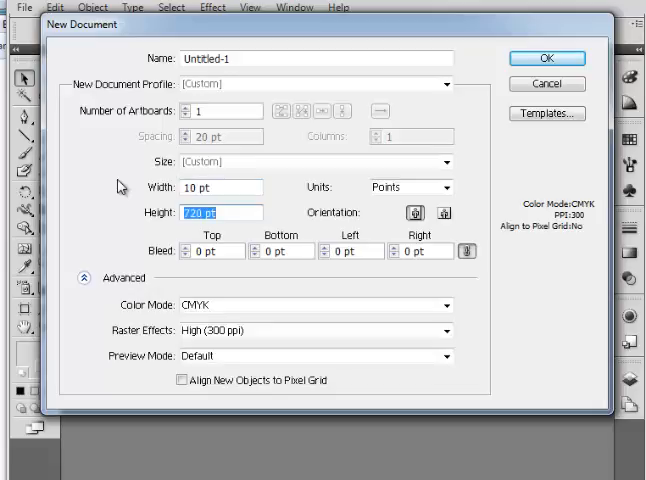
text(10)
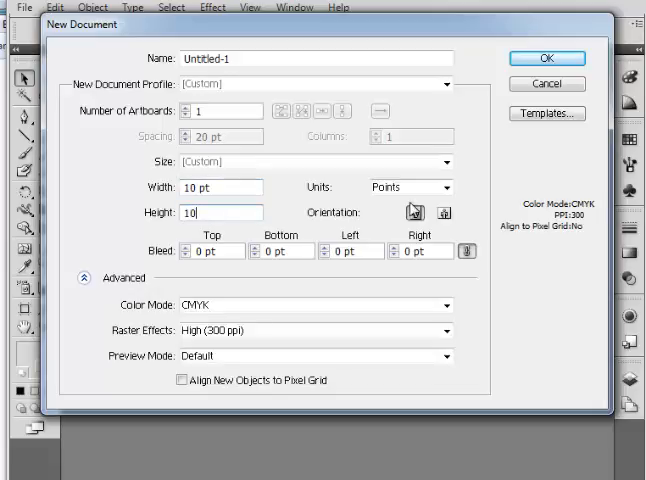
click(410, 188)
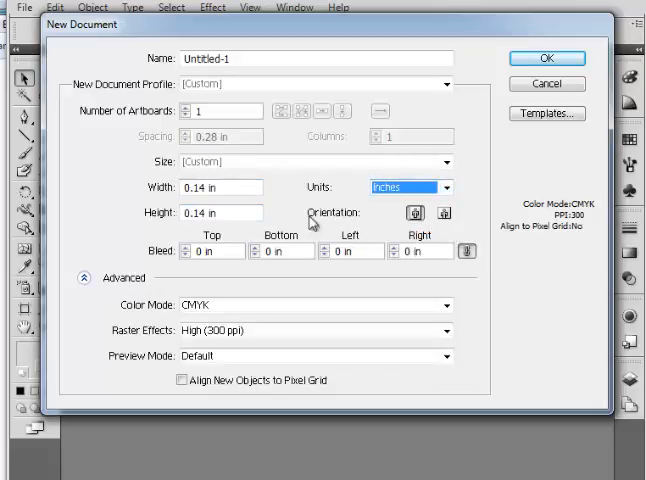
click(218, 188)
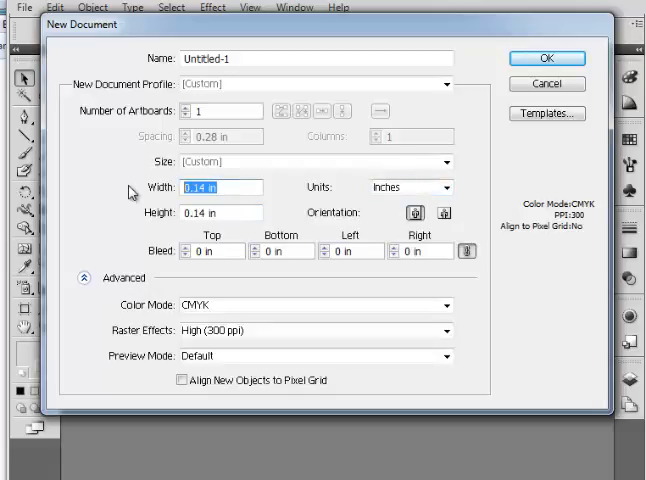
text(10)
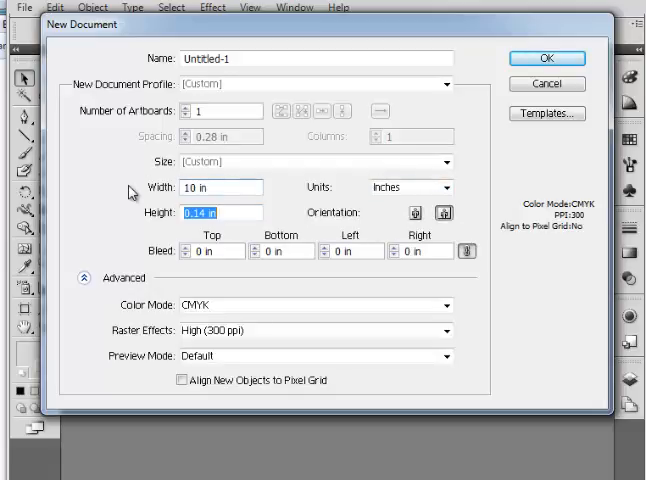
click(548, 58)
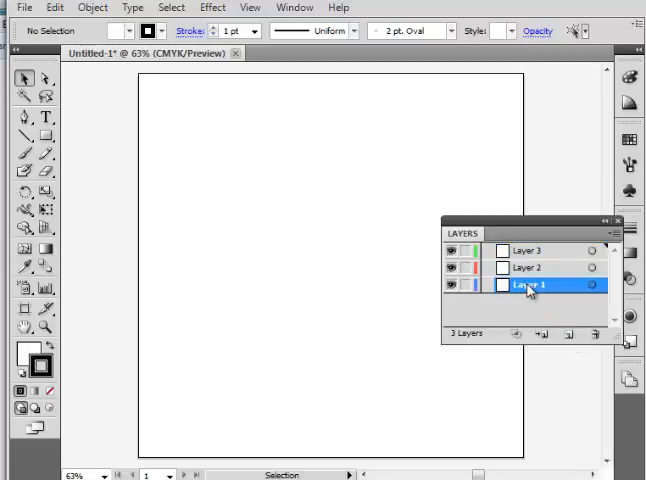
- Rename the bottom layer to name, the middle to tracing and the top to art
double_click(536, 288)
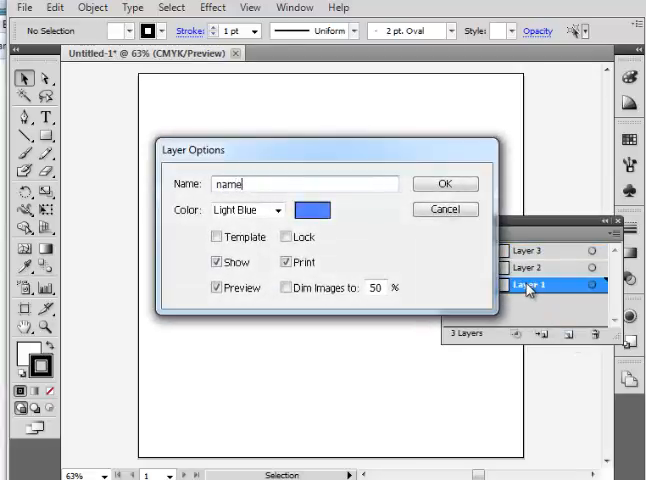
click(444, 184)
text(tracin)
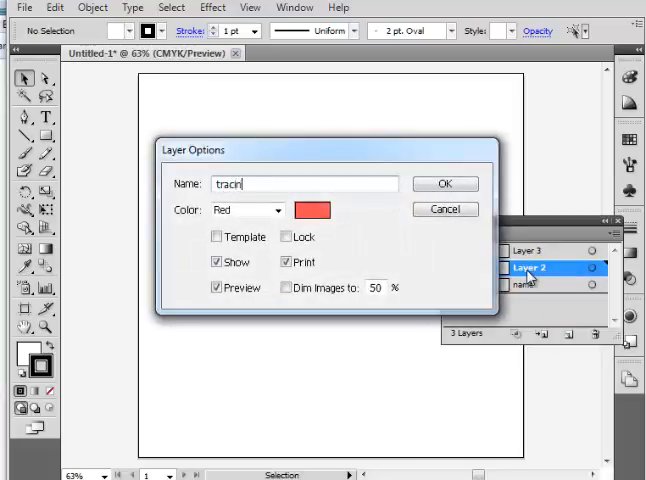
click(444, 184)
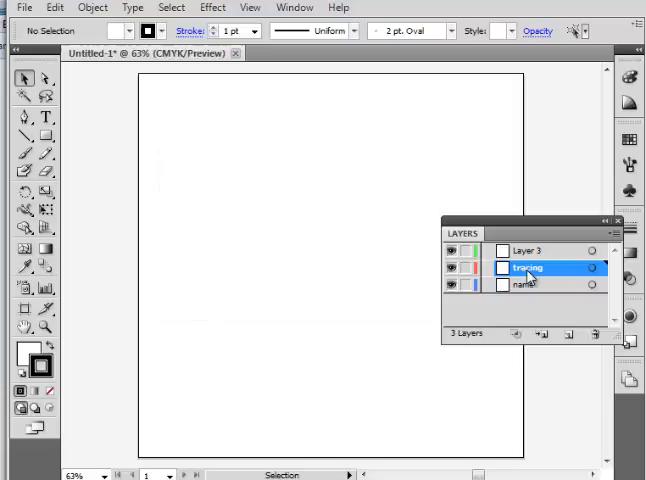
double_click(532, 250)
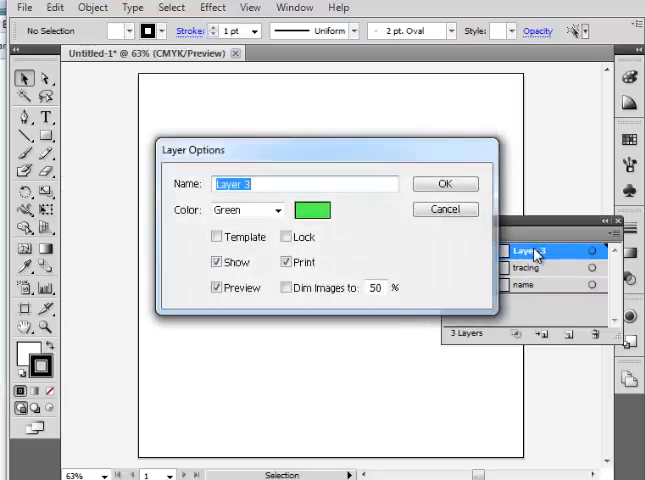
text(art)
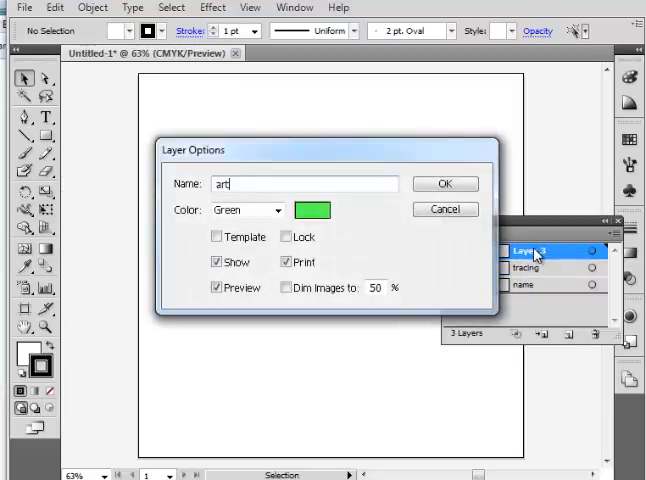
click(444, 184)
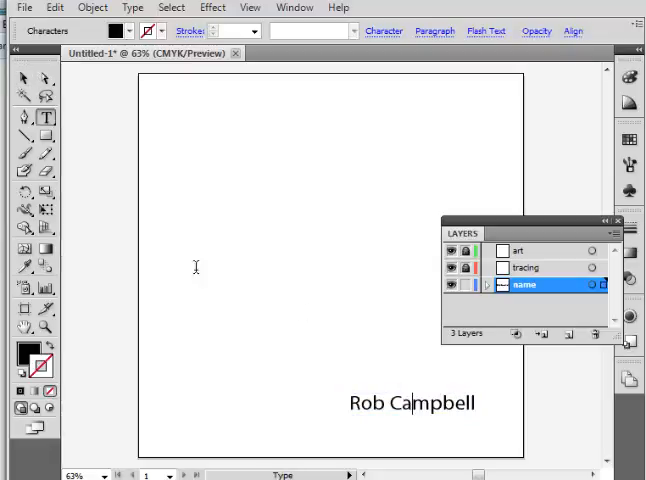
click(410, 404)
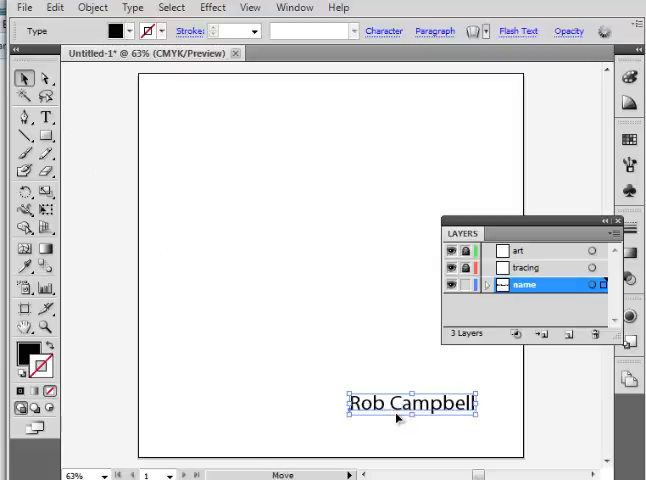
drag(410, 402, 450, 432)
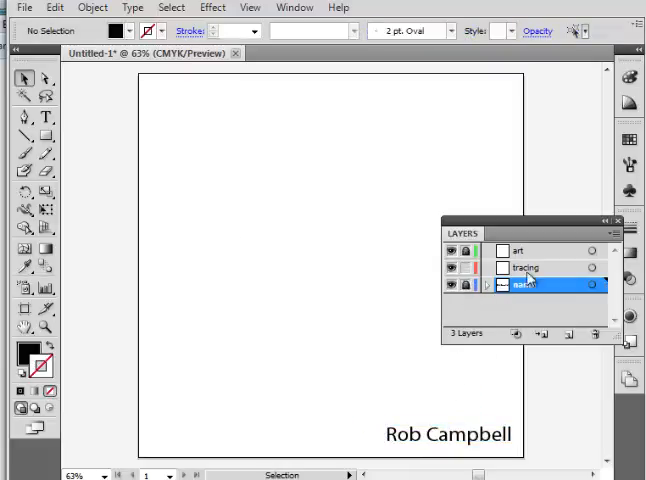
- With the tracing layer active, place McDLogo01.jpg from the Illustrator > New folder onto the page
click(24, 8)
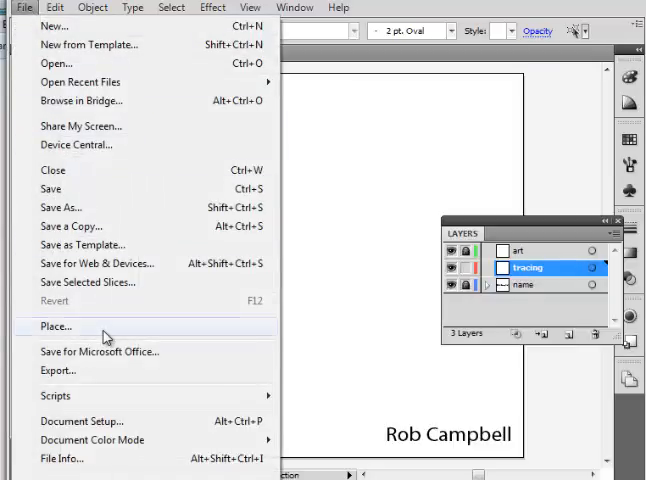
click(56, 326)
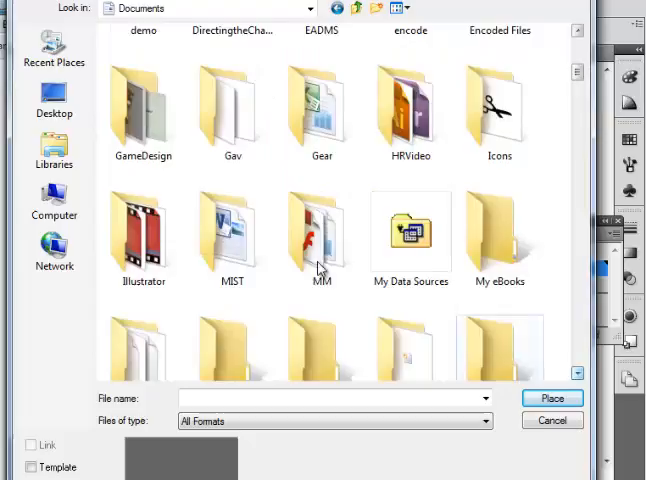
double_click(144, 236)
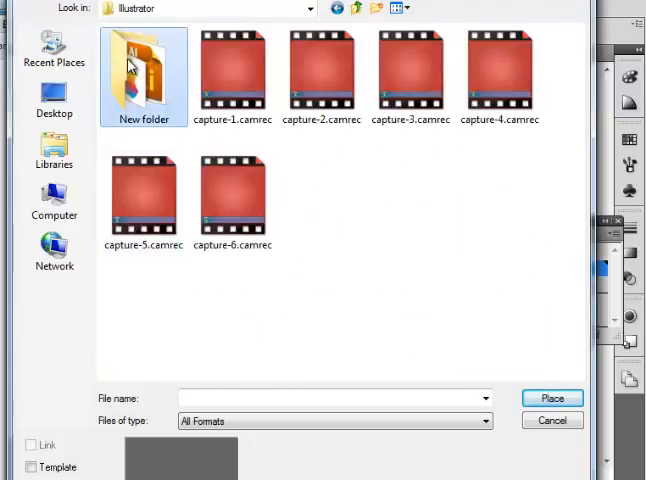
double_click(144, 68)
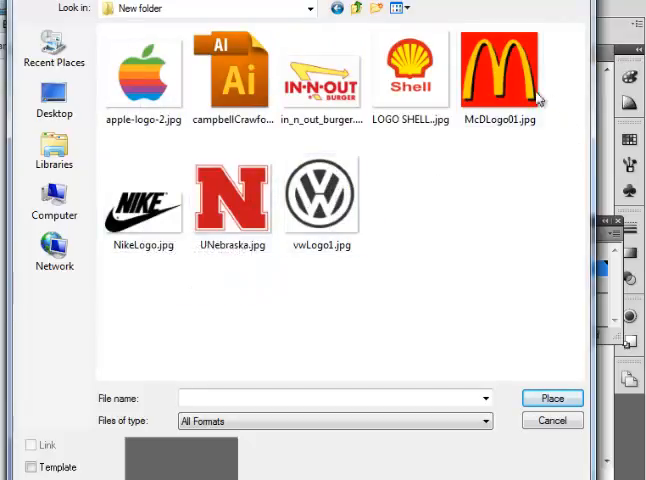
click(552, 398)
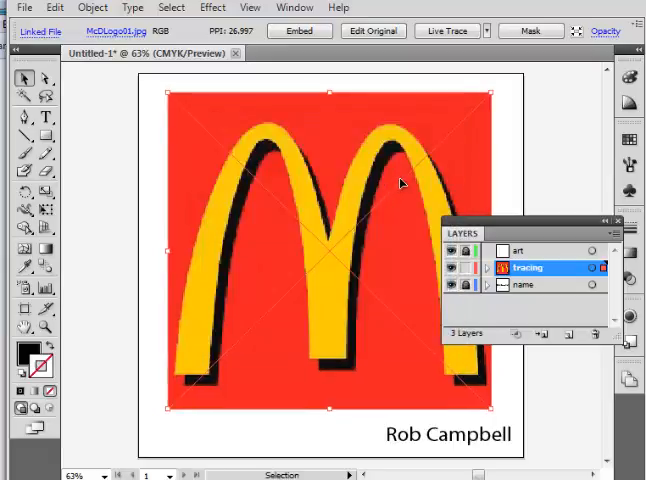
- Set the tracing layer to dim images to 30% and lock it
double_click(530, 268)
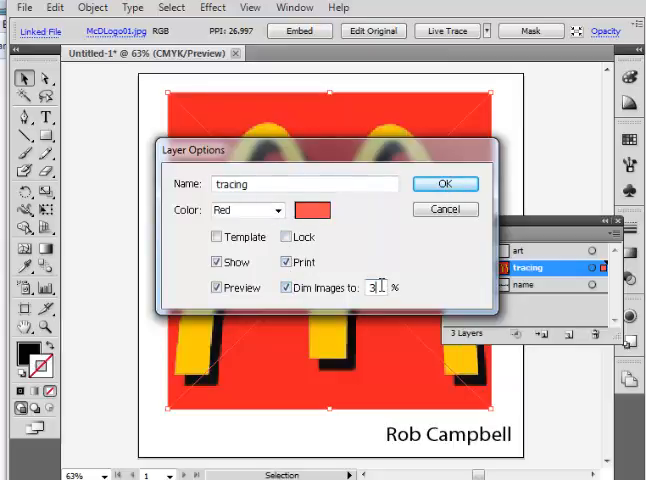
text(30)
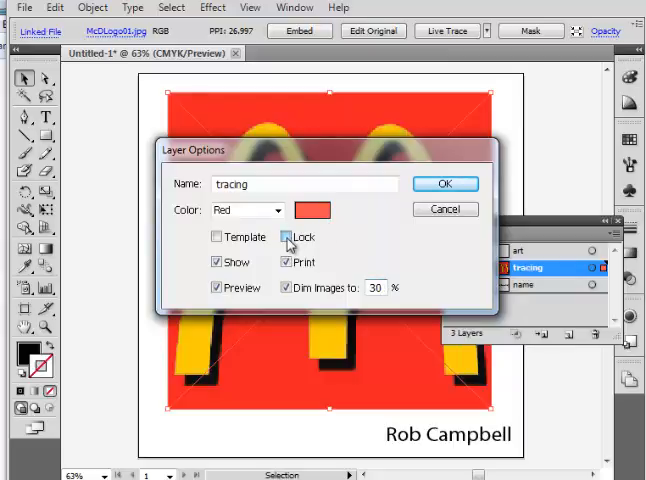
click(444, 184)
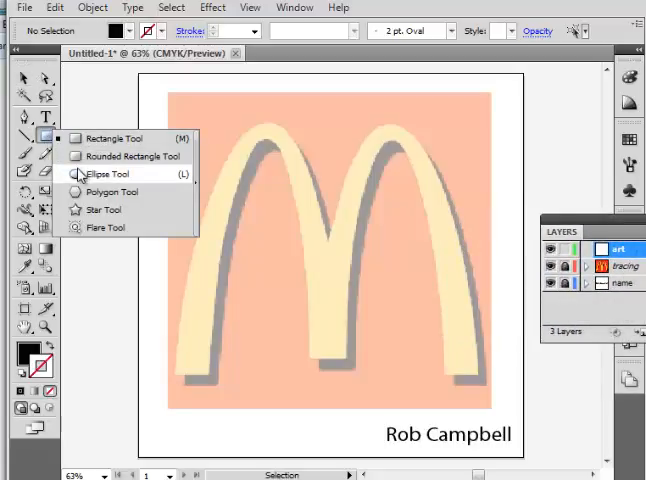
- Draw an ellipse over the logo's left arch and lower its opacity so the logo shows through
click(96, 176)
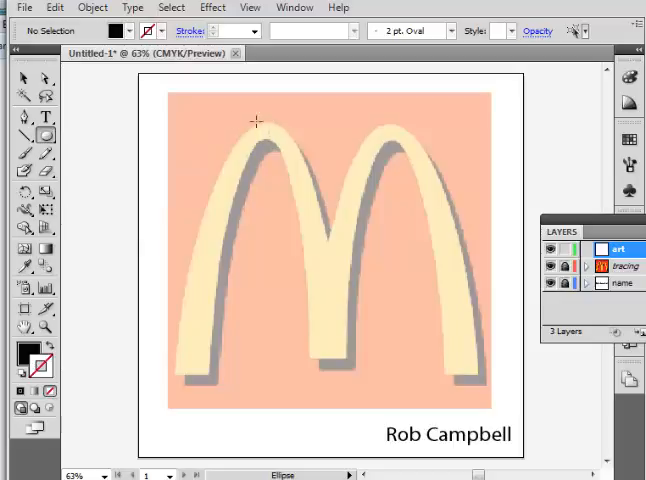
drag(256, 120, 256, 348)
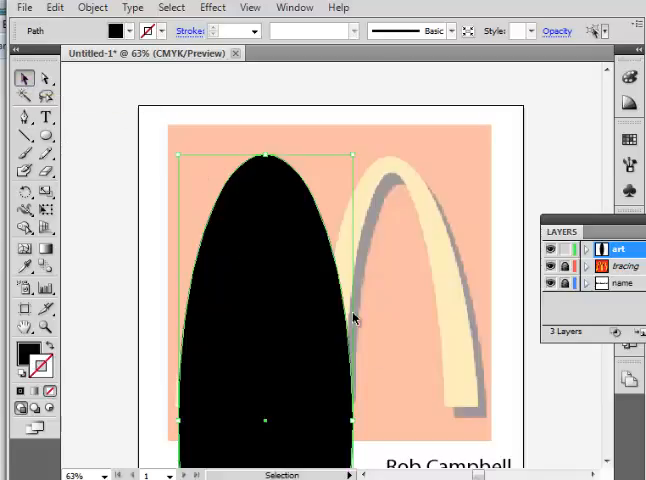
mouse_move(352, 70)
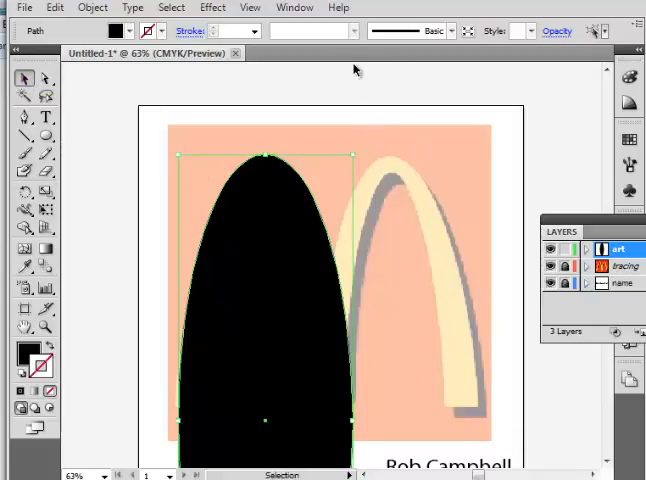
click(556, 32)
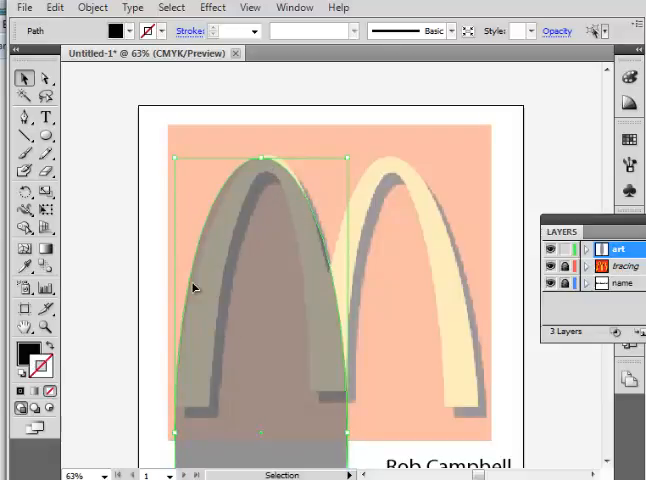
mouse_move(442, 252)
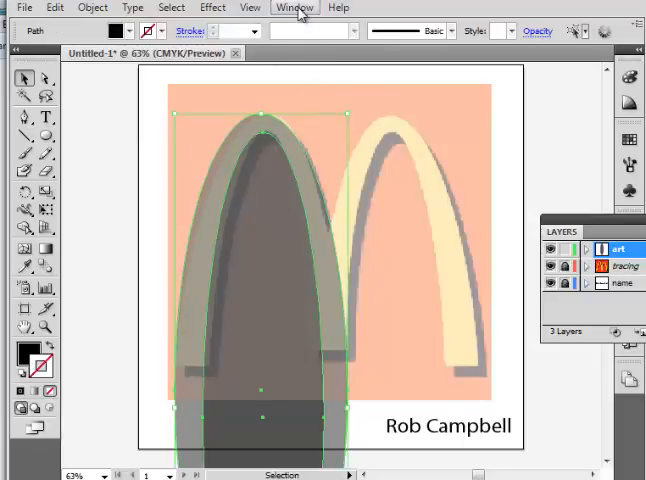
- Use Pathfinder's Minus Front to subtract the inner ellipse, forming a hollow left arch
click(294, 8)
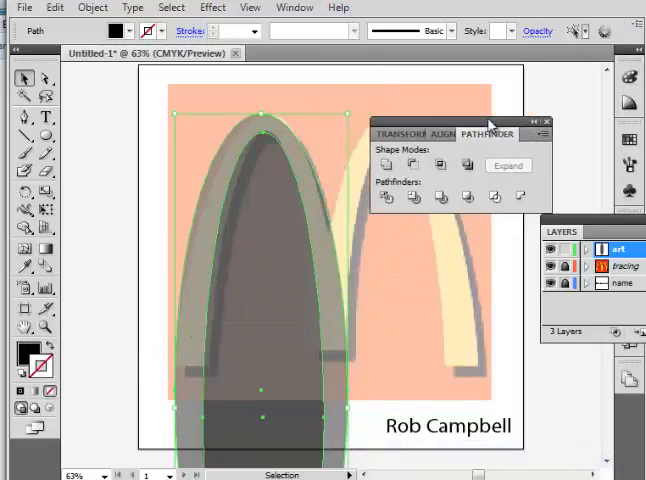
click(414, 164)
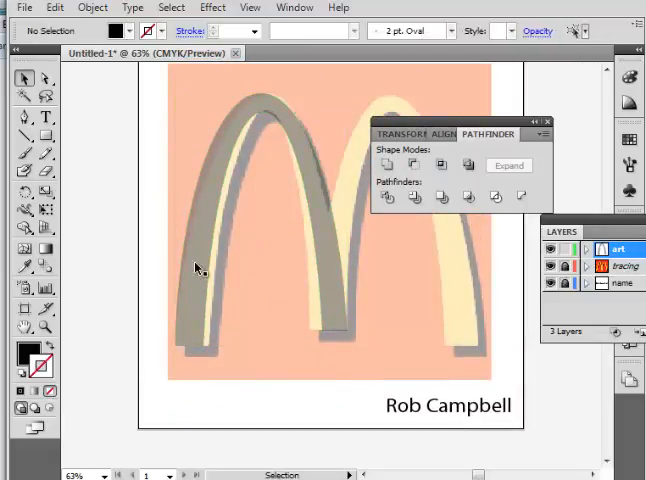
mouse_move(160, 100)
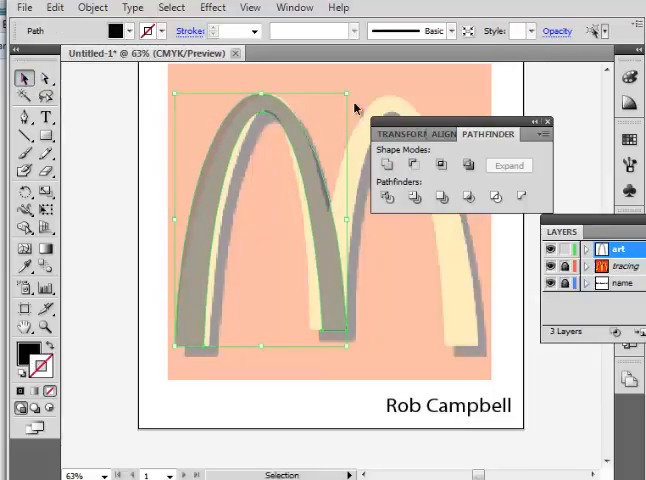
click(556, 32)
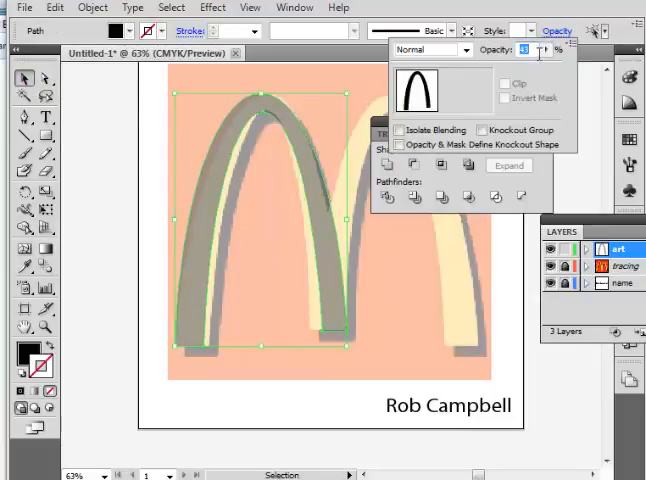